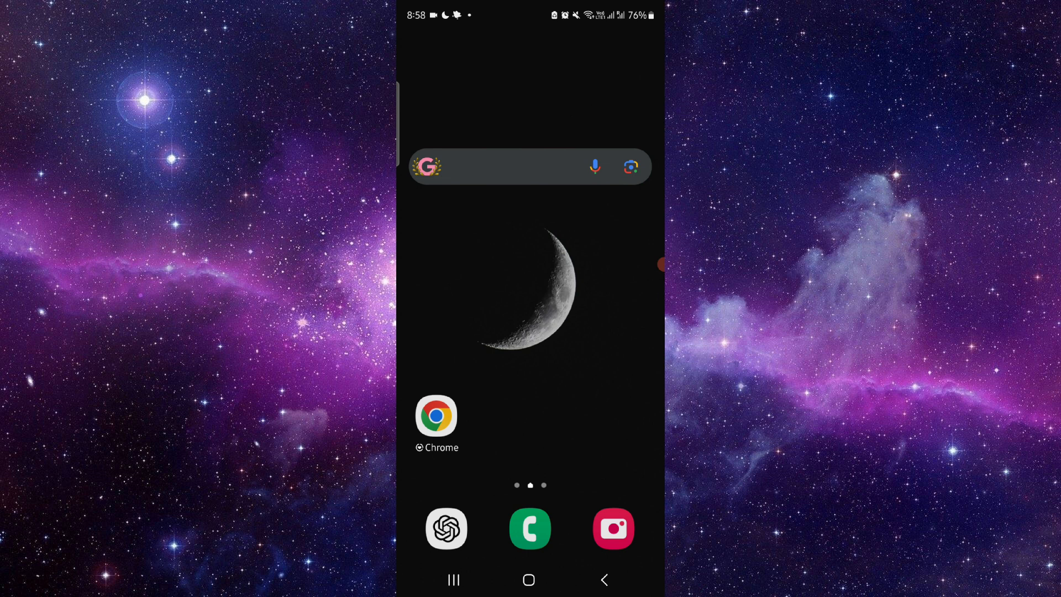
- Launch Chrome from the home screen, landing on the PrizePicks site
left_click(436, 415)
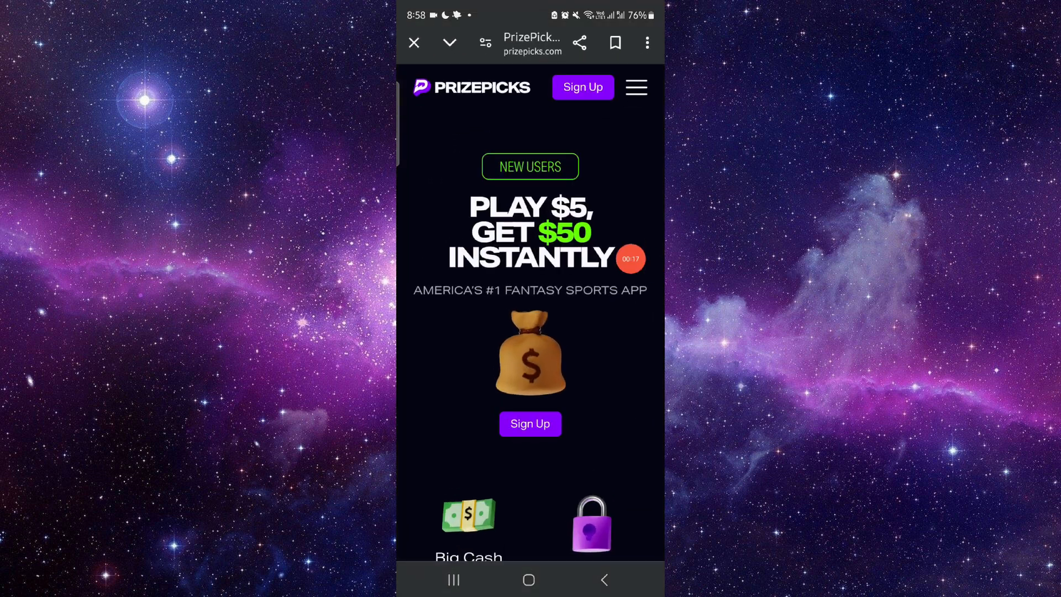
- Reach the site footer and open the Help Center link under Support
left_click(634, 87)
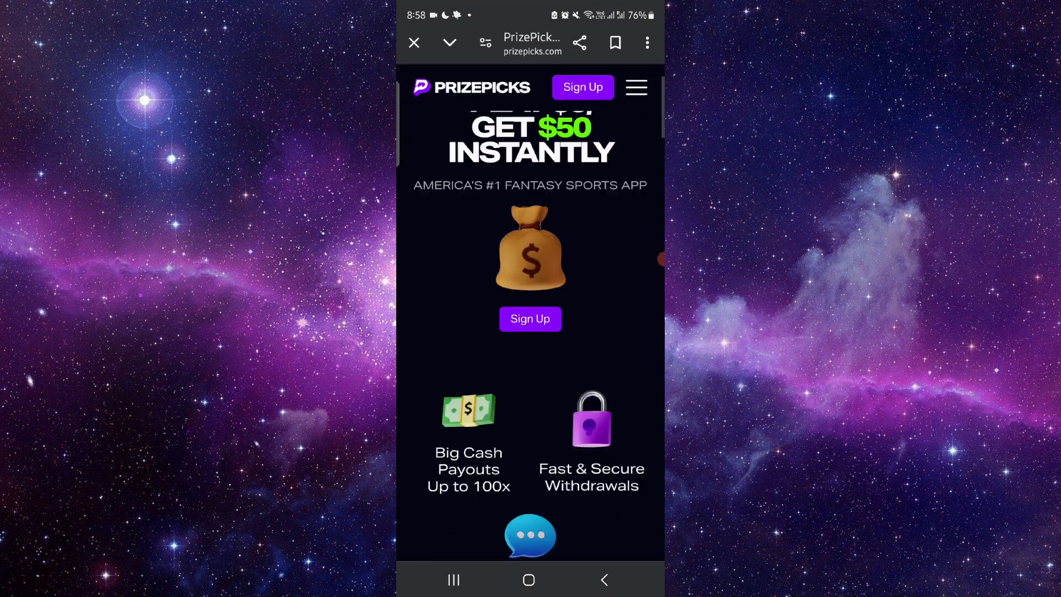
scroll("down", 3)
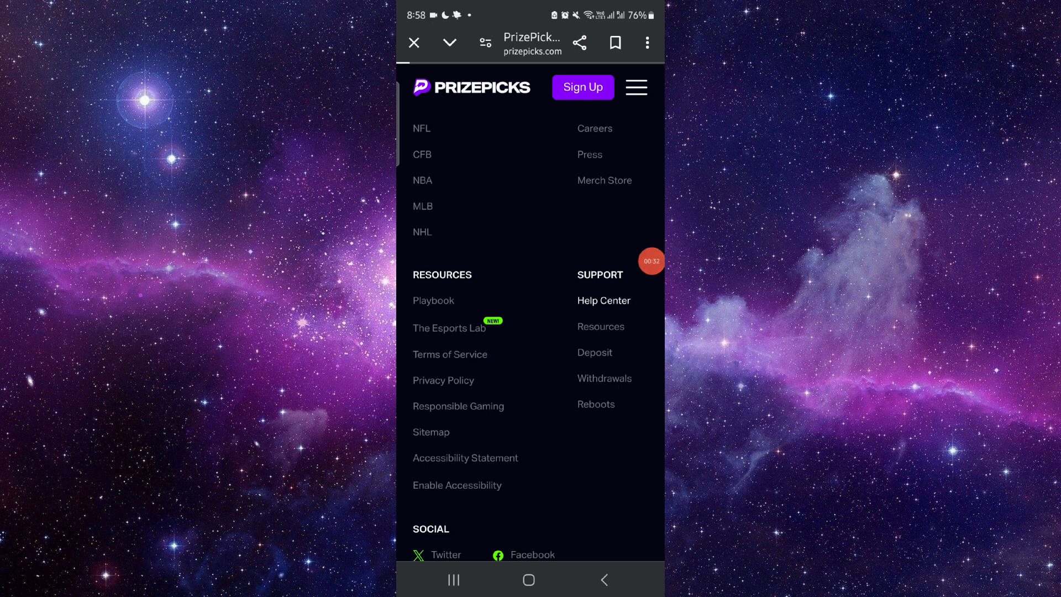
left_click(604, 300)
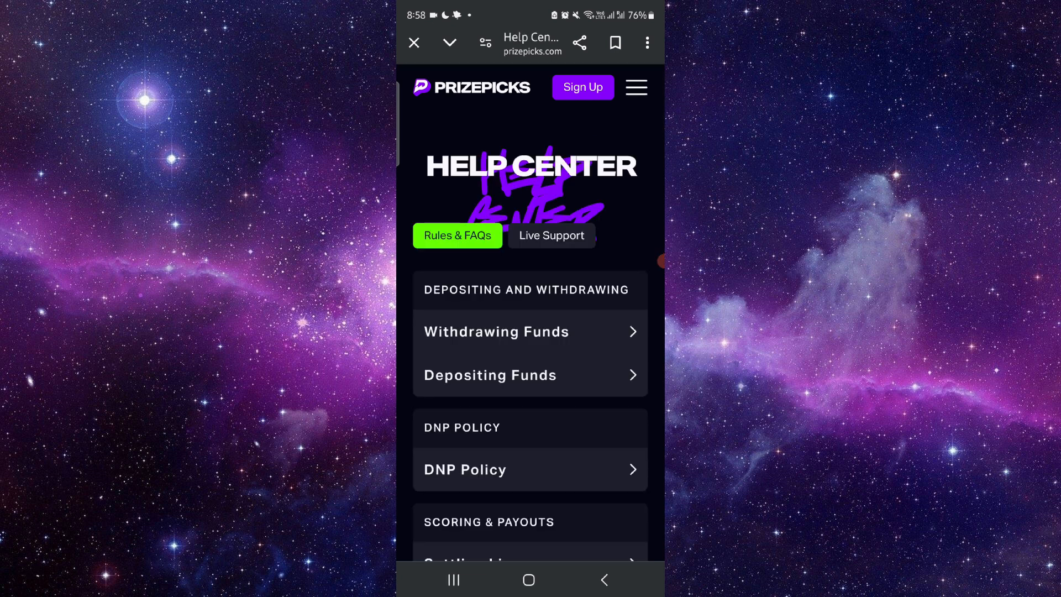